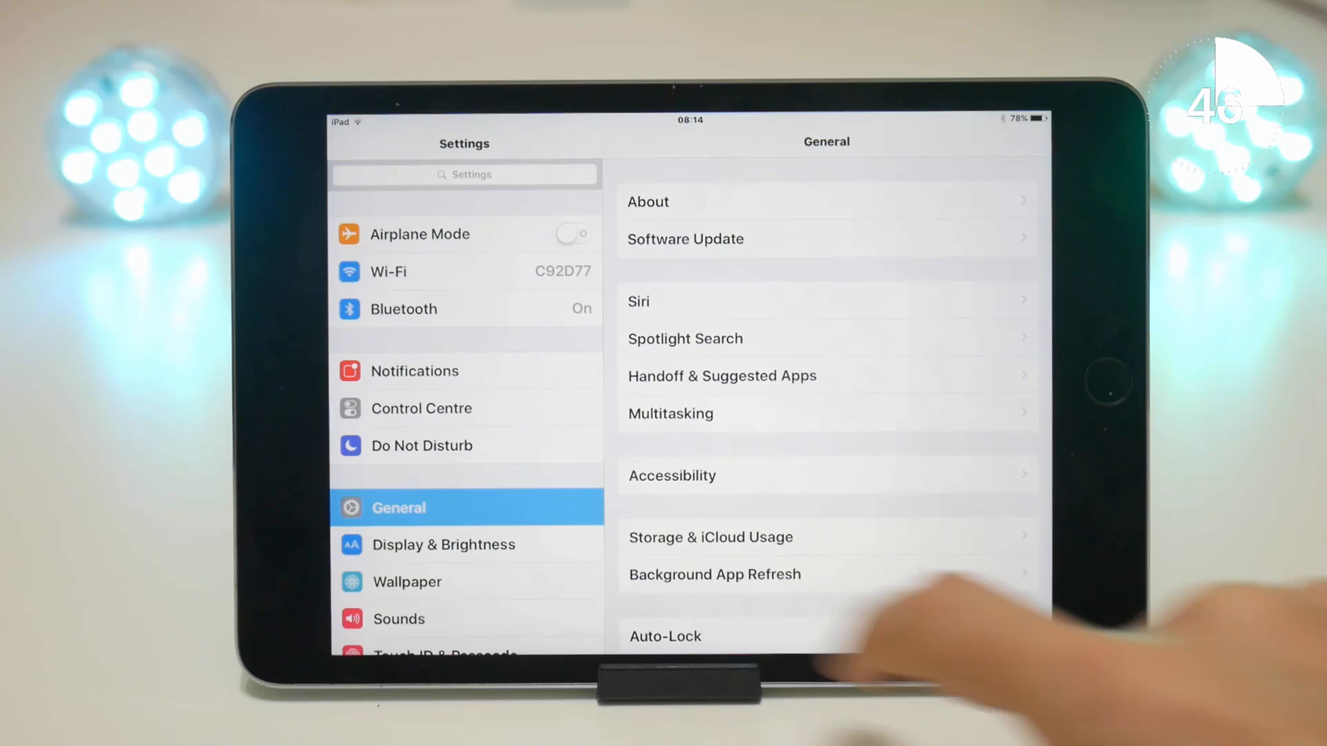
Step: From Display & Brightness, manually enable Night Shift until tomorrow, warming the screen tint
left_click(444, 545)
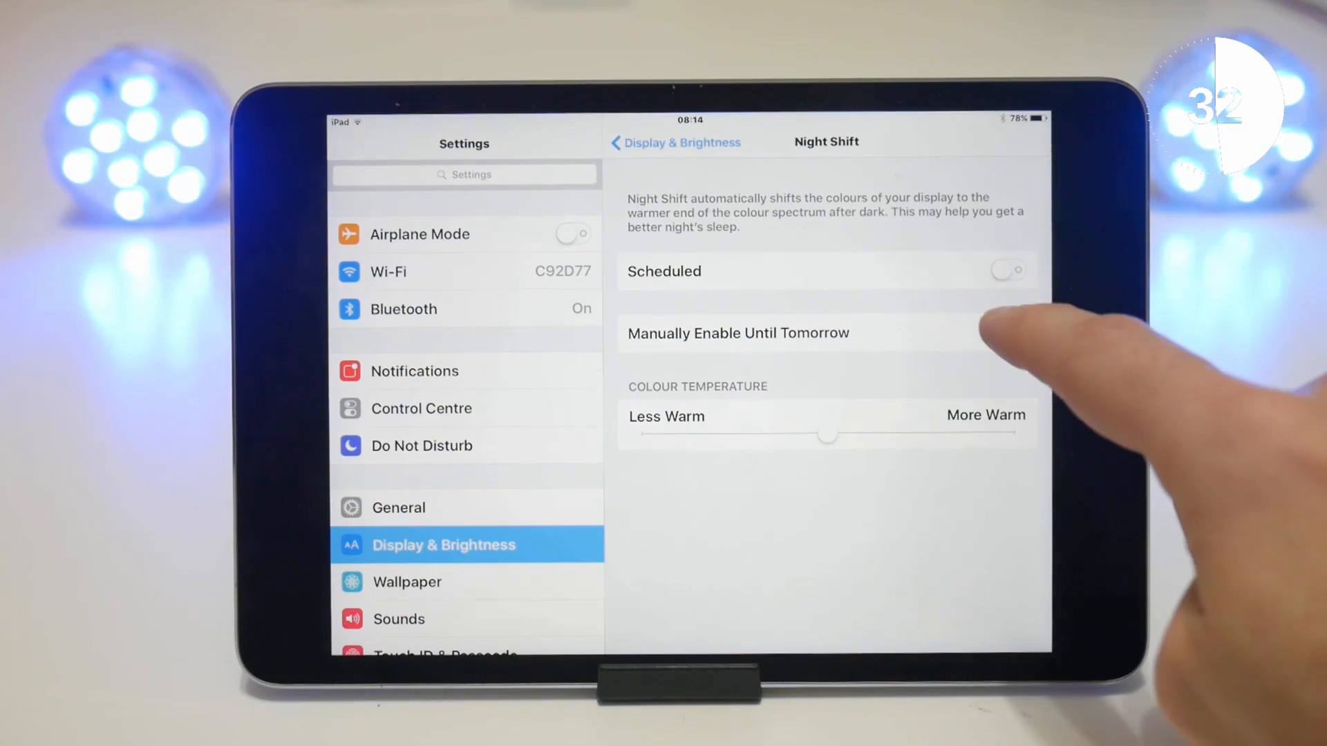
left_click(1008, 333)
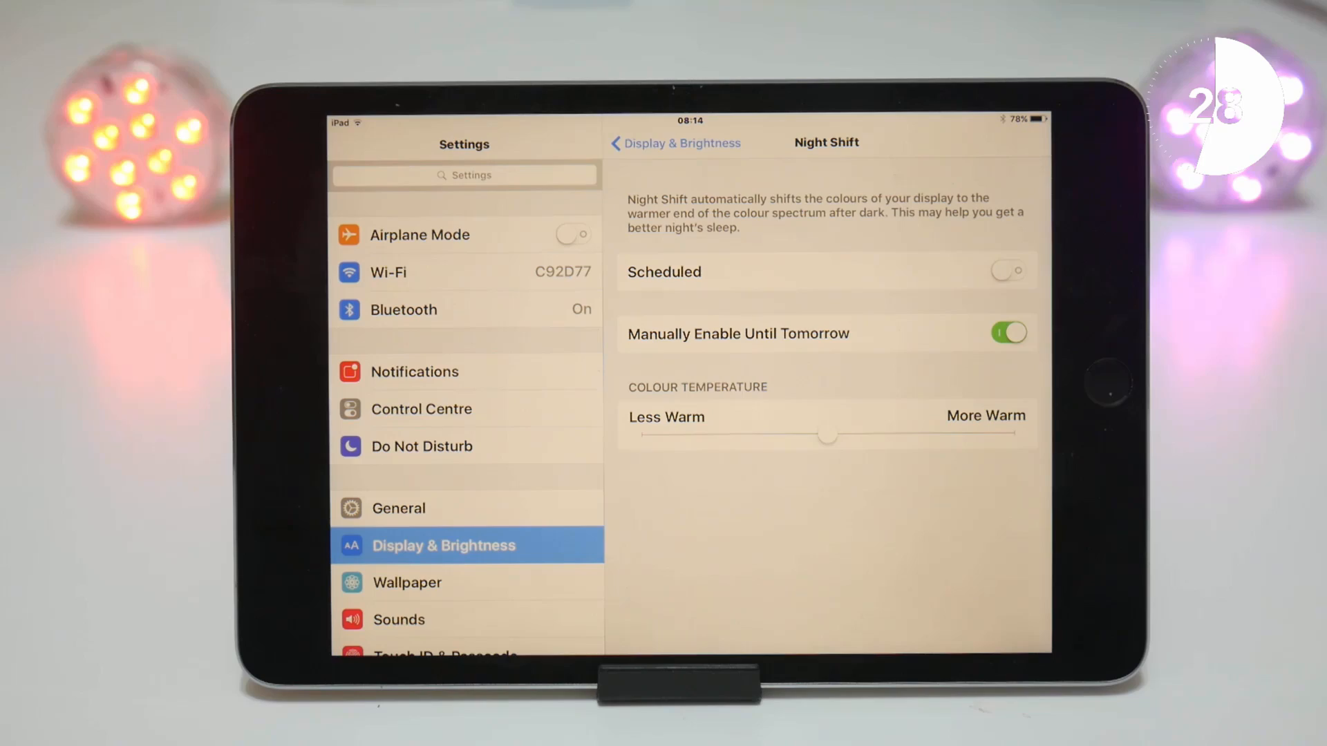
left_click_drag(828, 436, 998, 436)
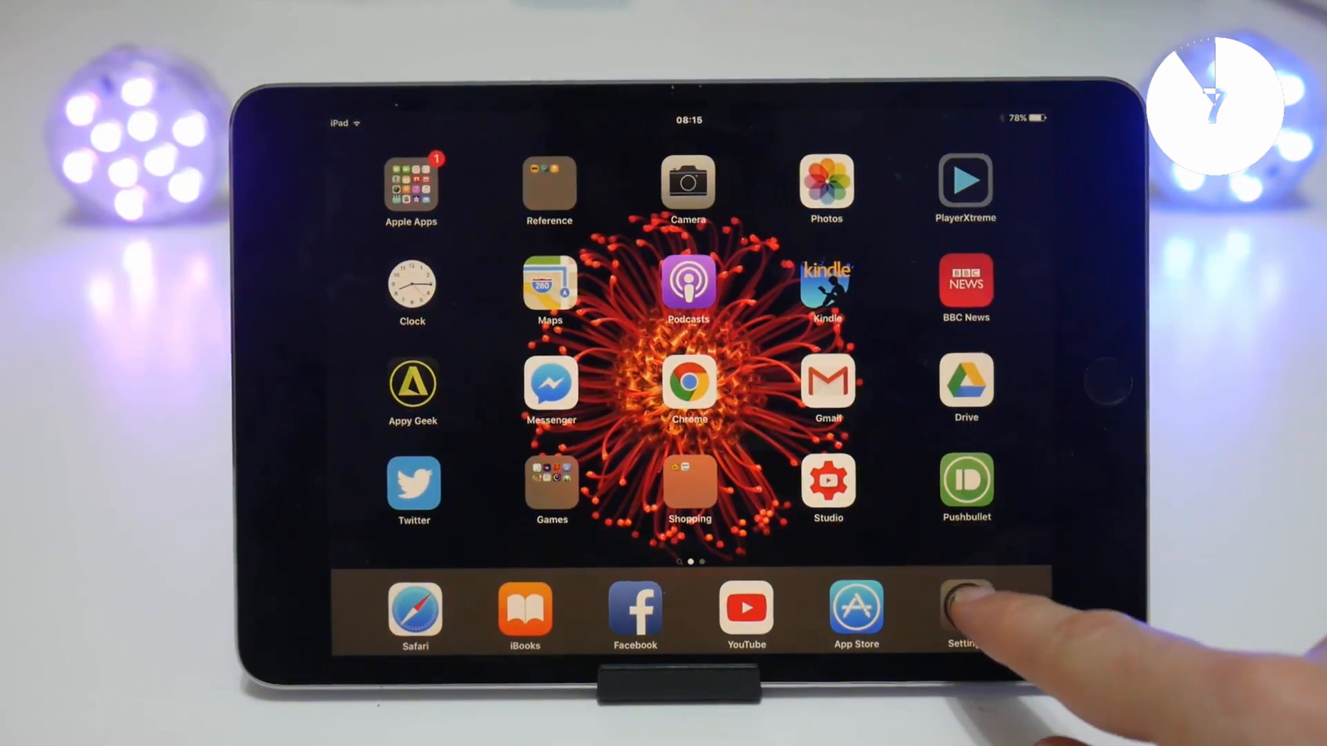
left_click(964, 609)
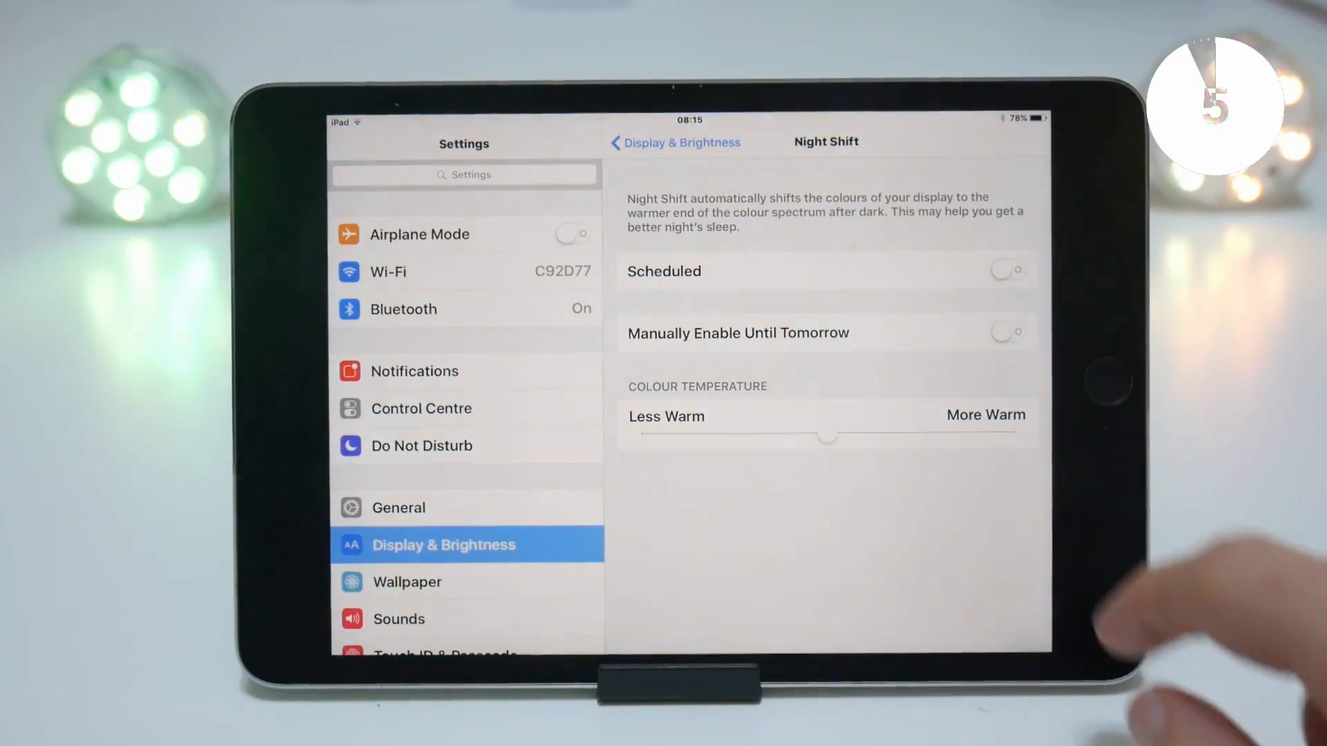